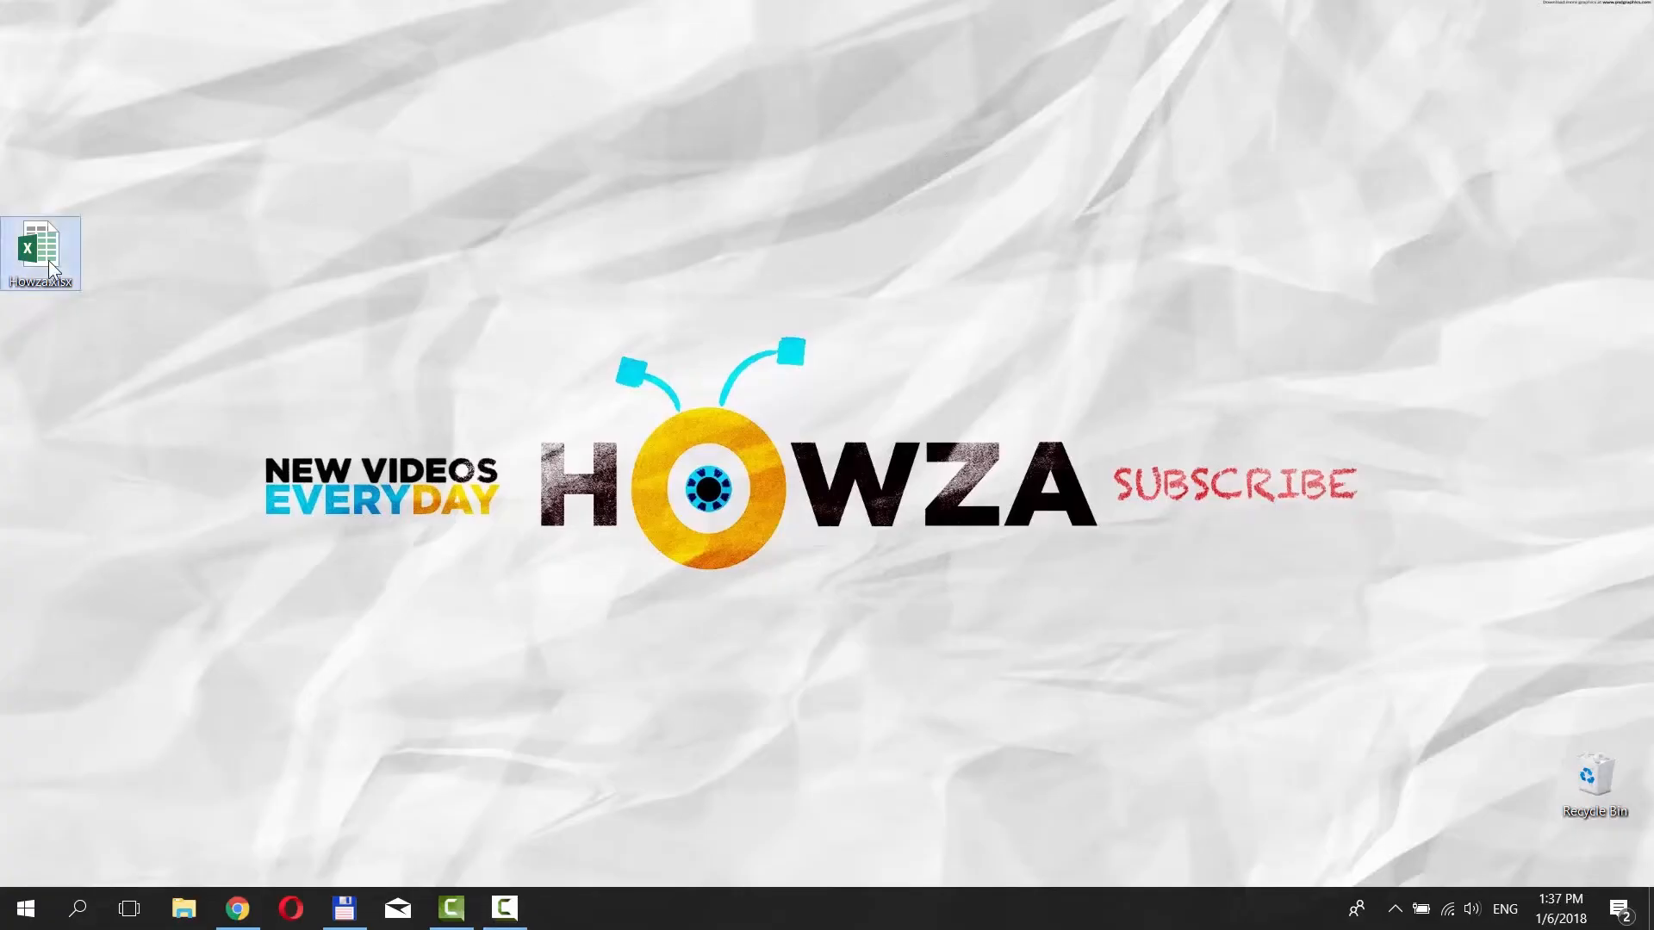
Open the Howza.xlsx workbook from the desktop in Excel.
double_click(41, 250)
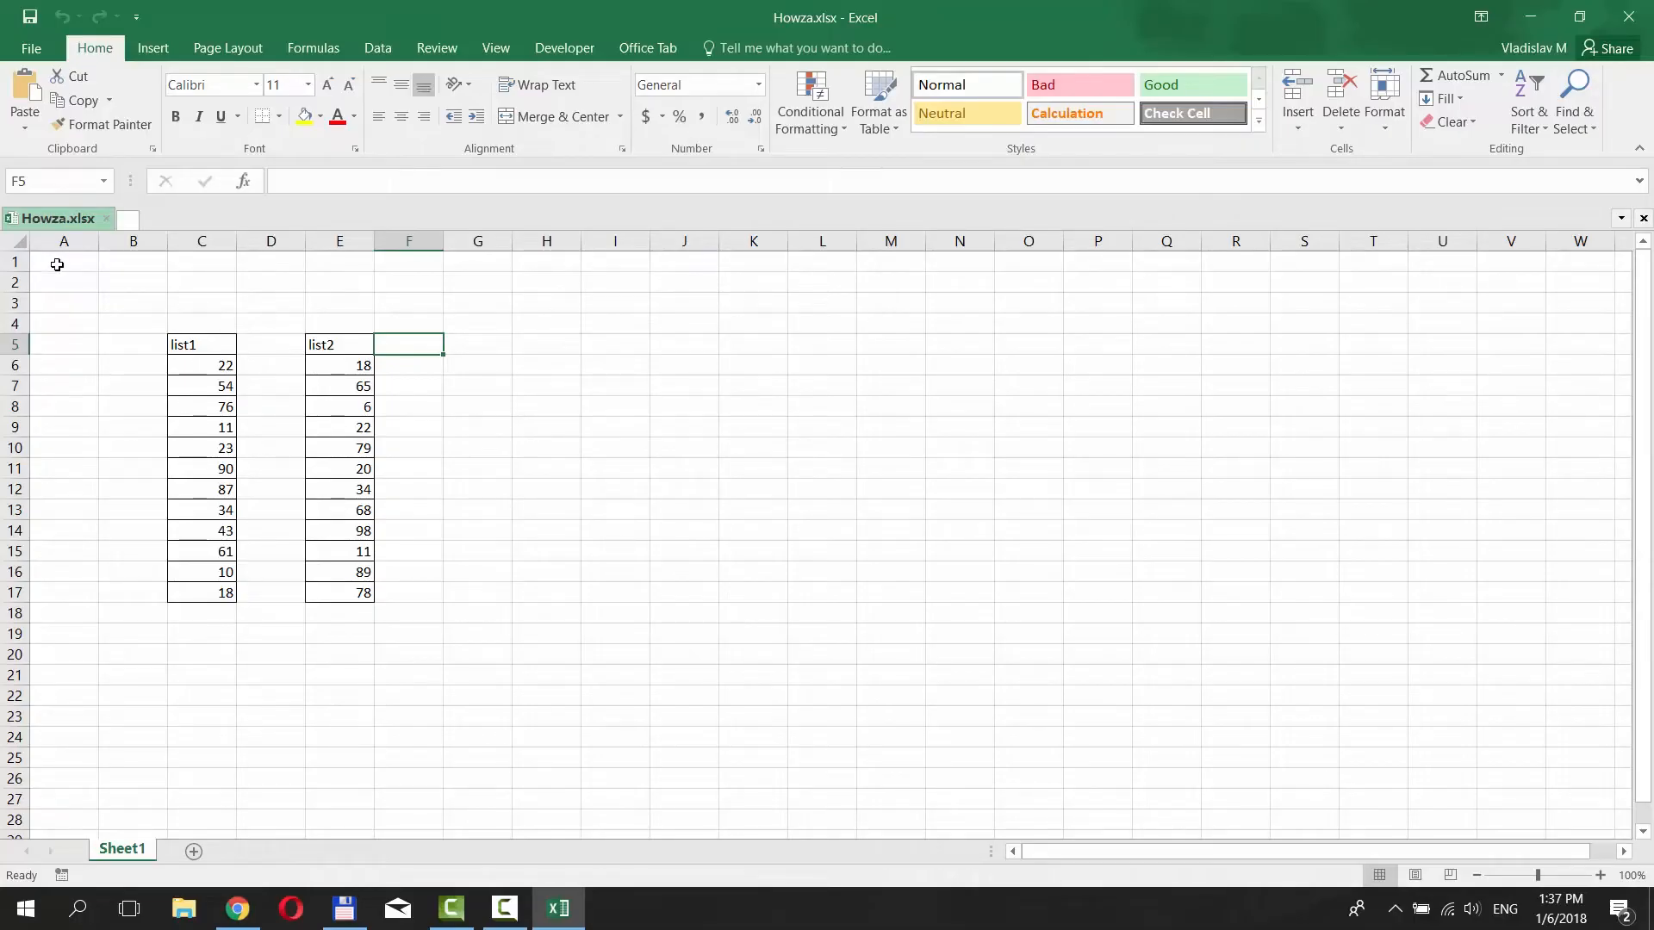
Select list1 (C6:C17) plus list2 (E6:E17) together for conditional formatting.
left_click(201, 365)
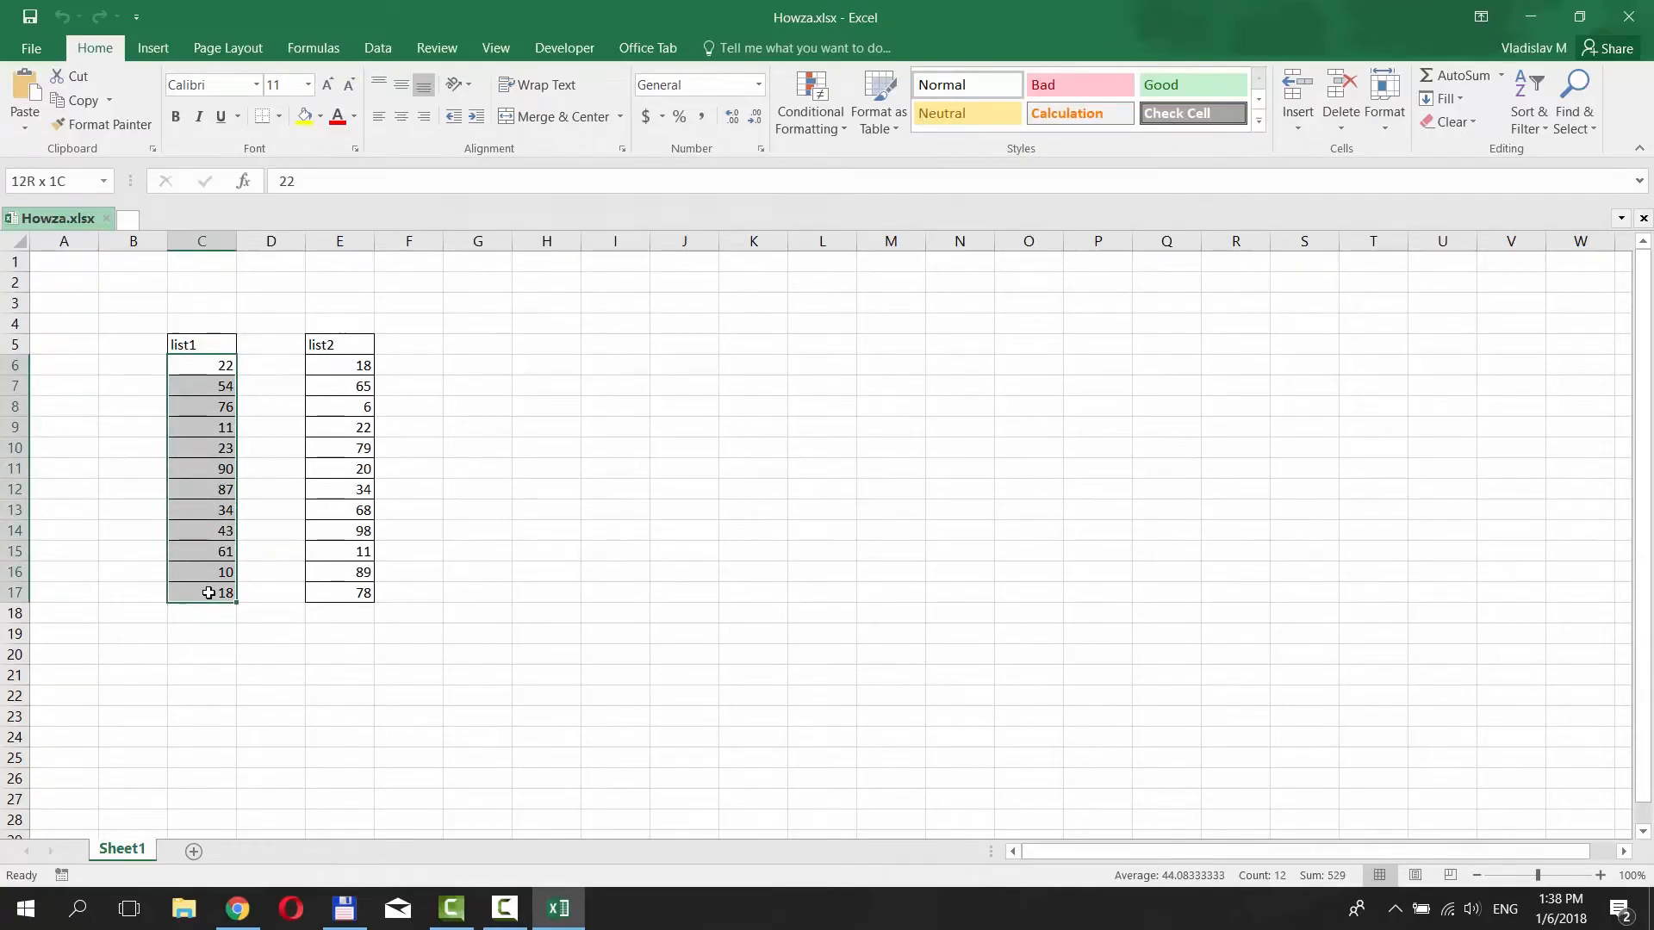
left_click(339, 365)
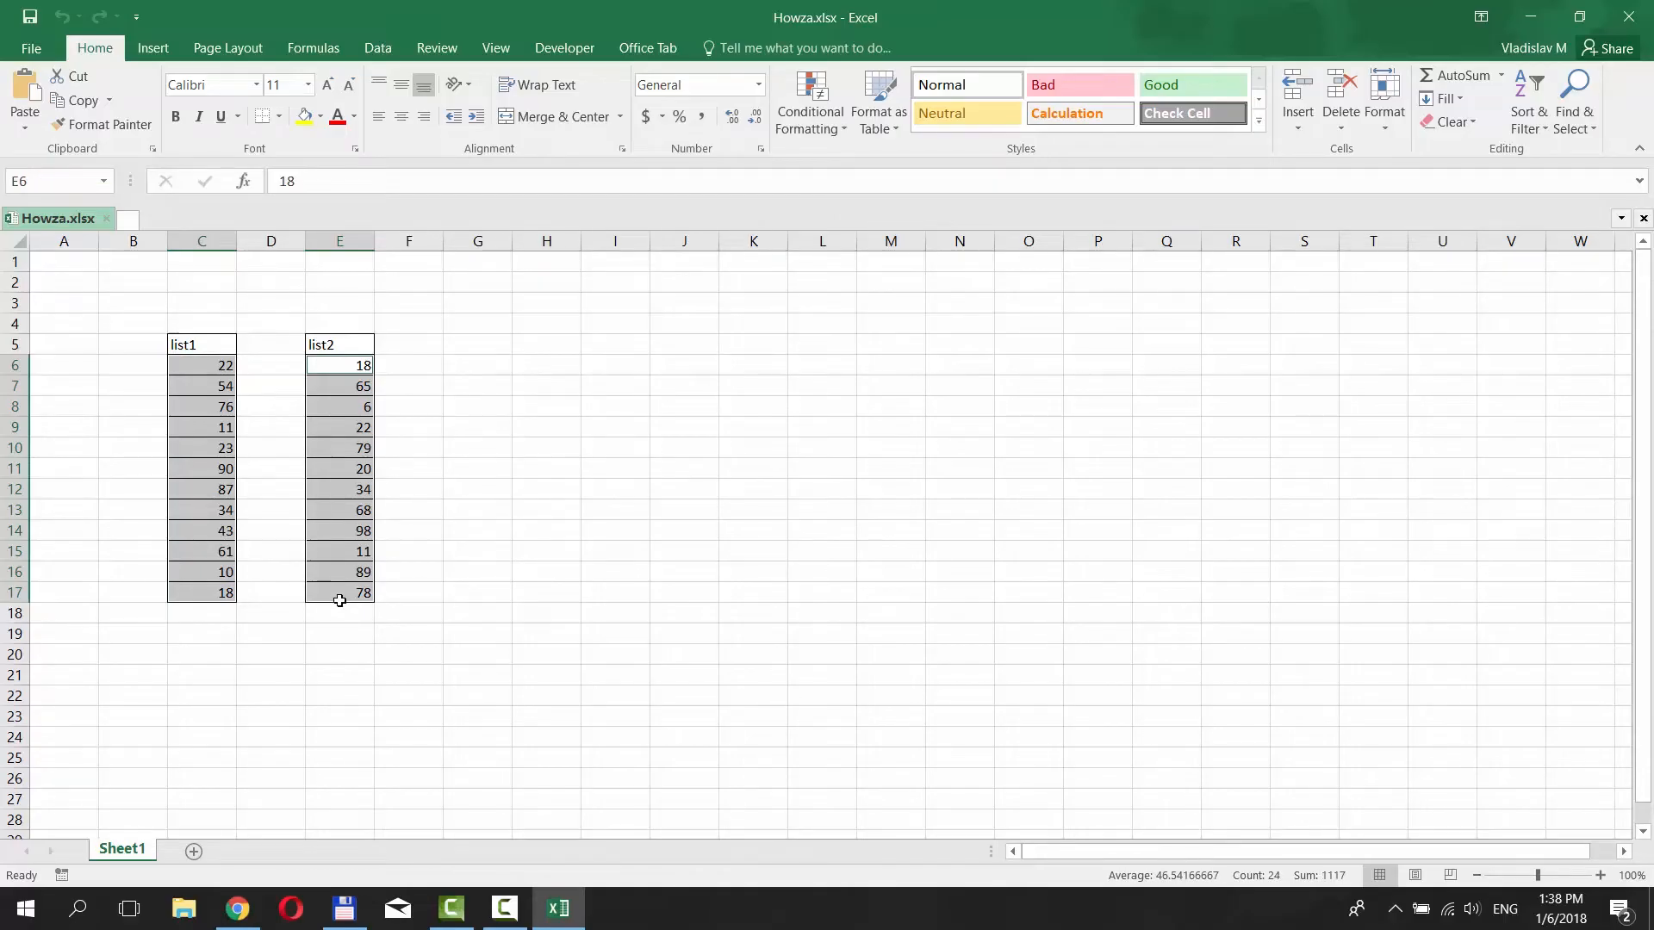
mouse_move(696, 290)
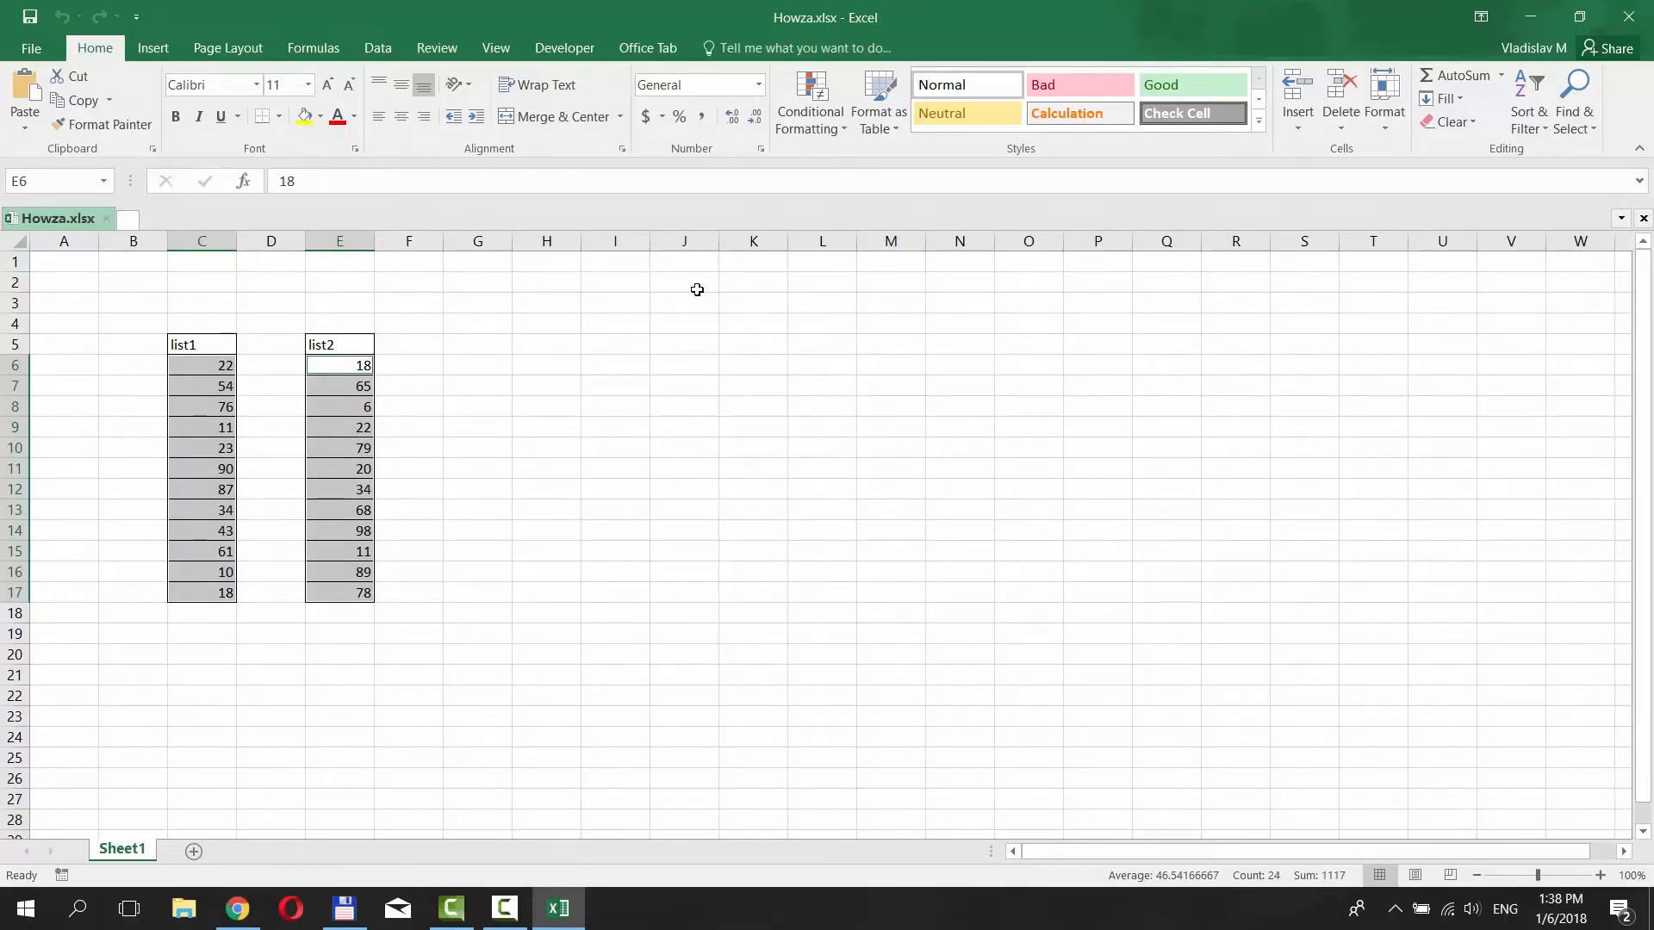
left_click(809, 100)
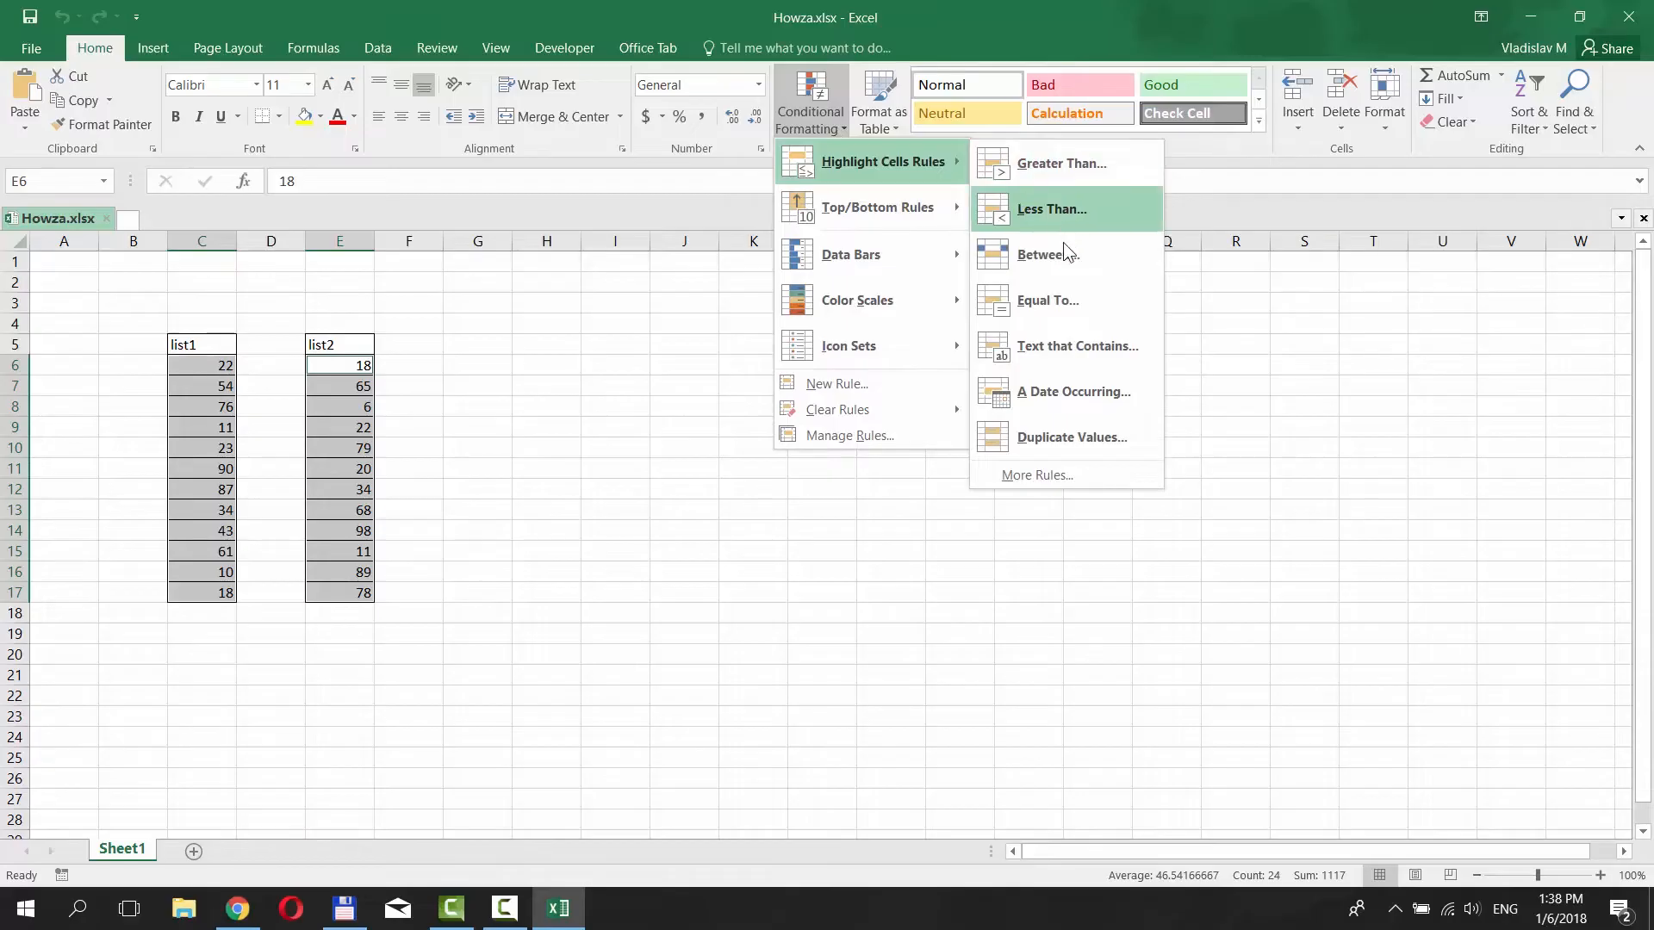
mouse_move(1068, 436)
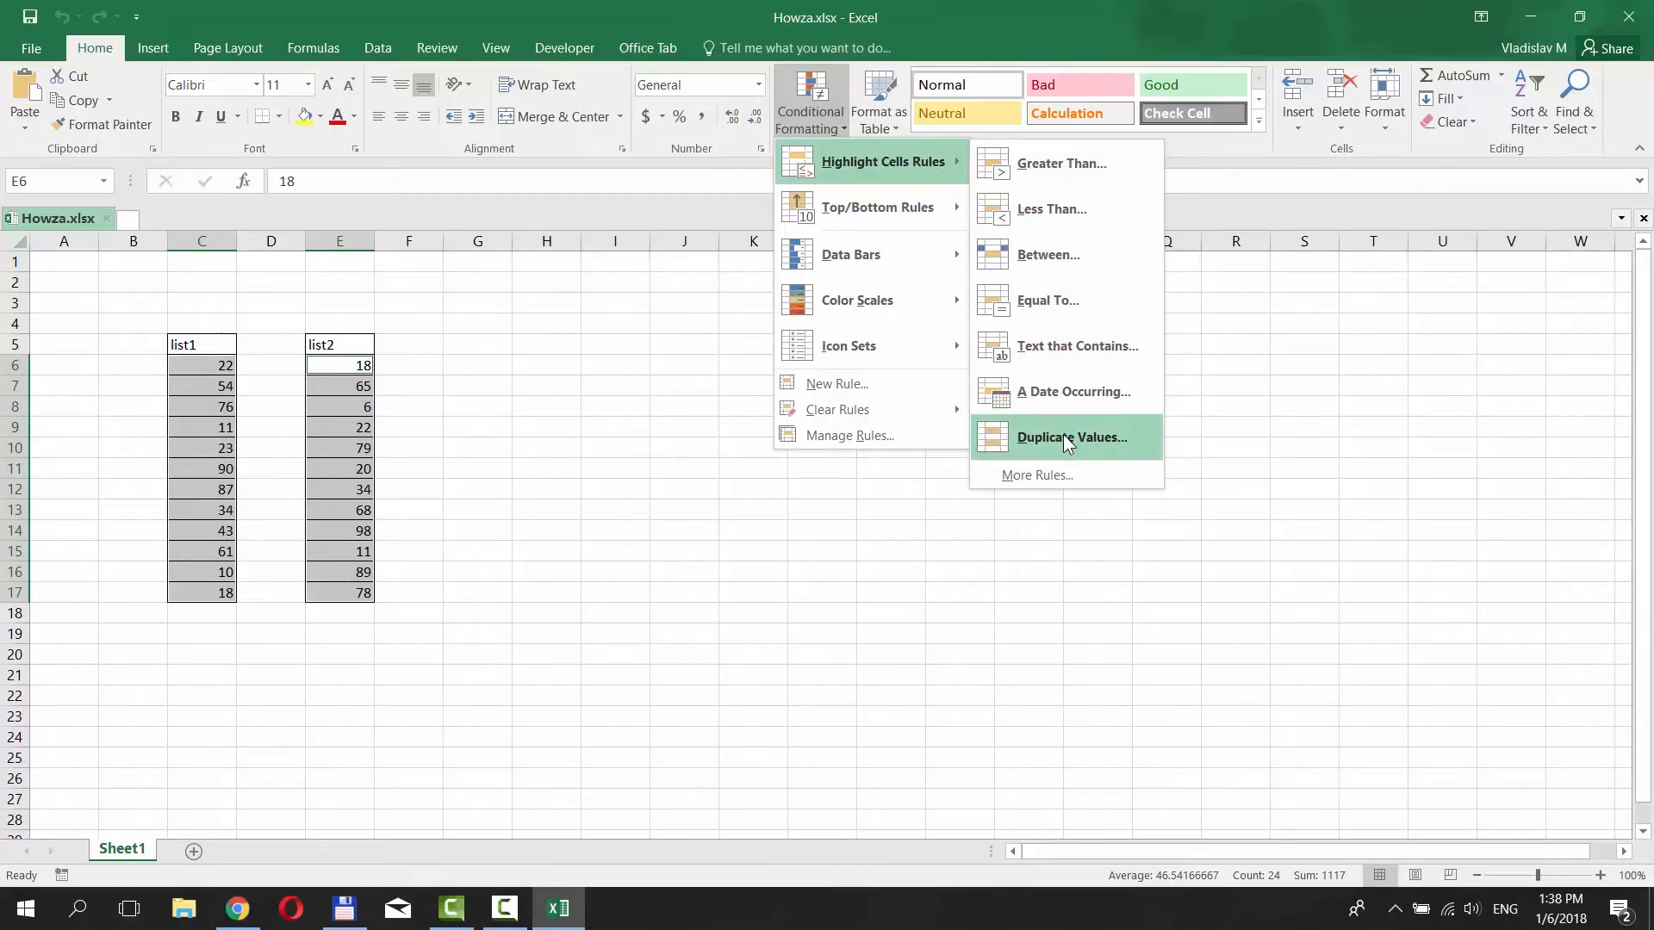
Apply a Duplicate Values rule with Green Fill with Dark Green Text to both lists.
left_click(1071, 437)
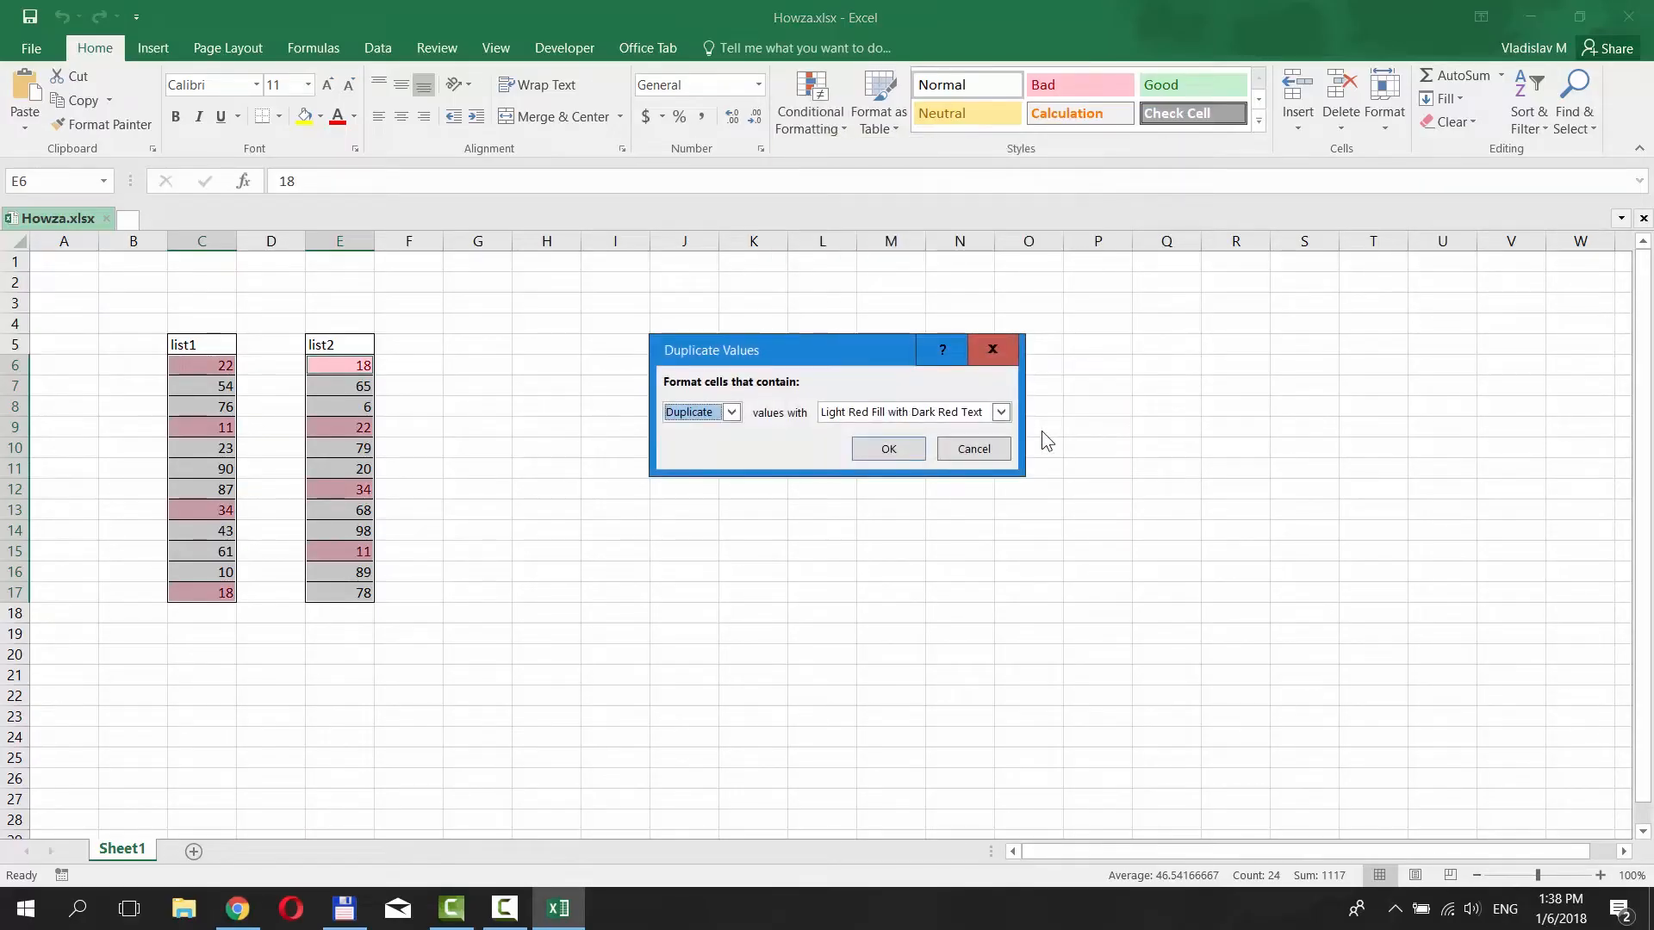
left_click(998, 412)
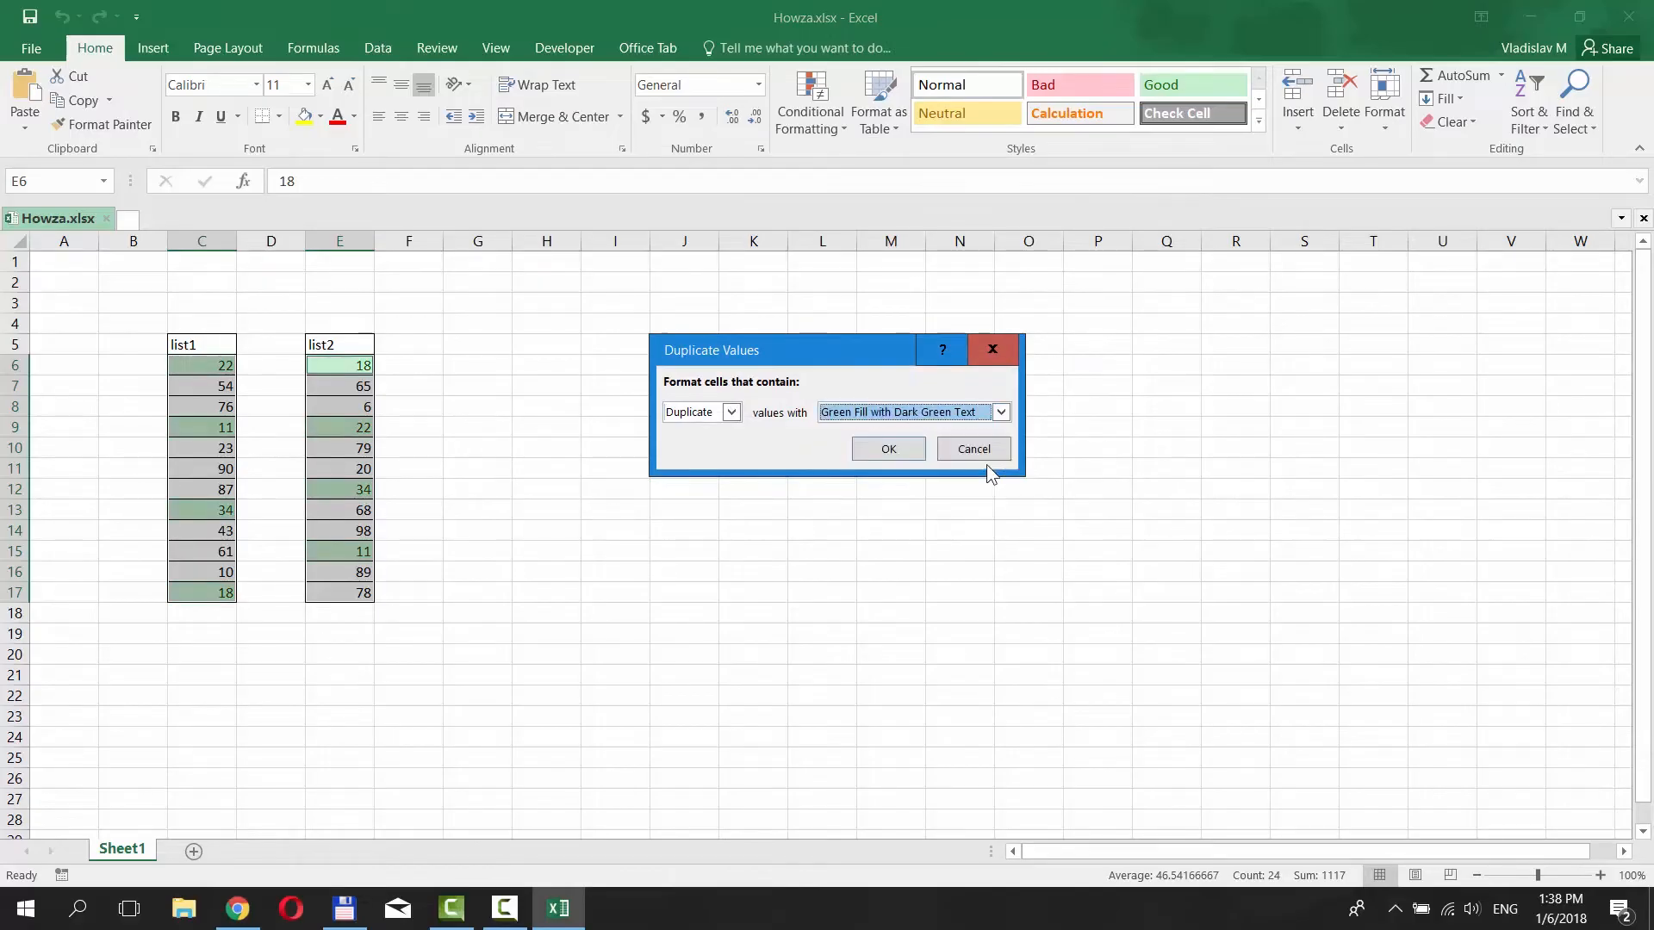
left_click(971, 448)
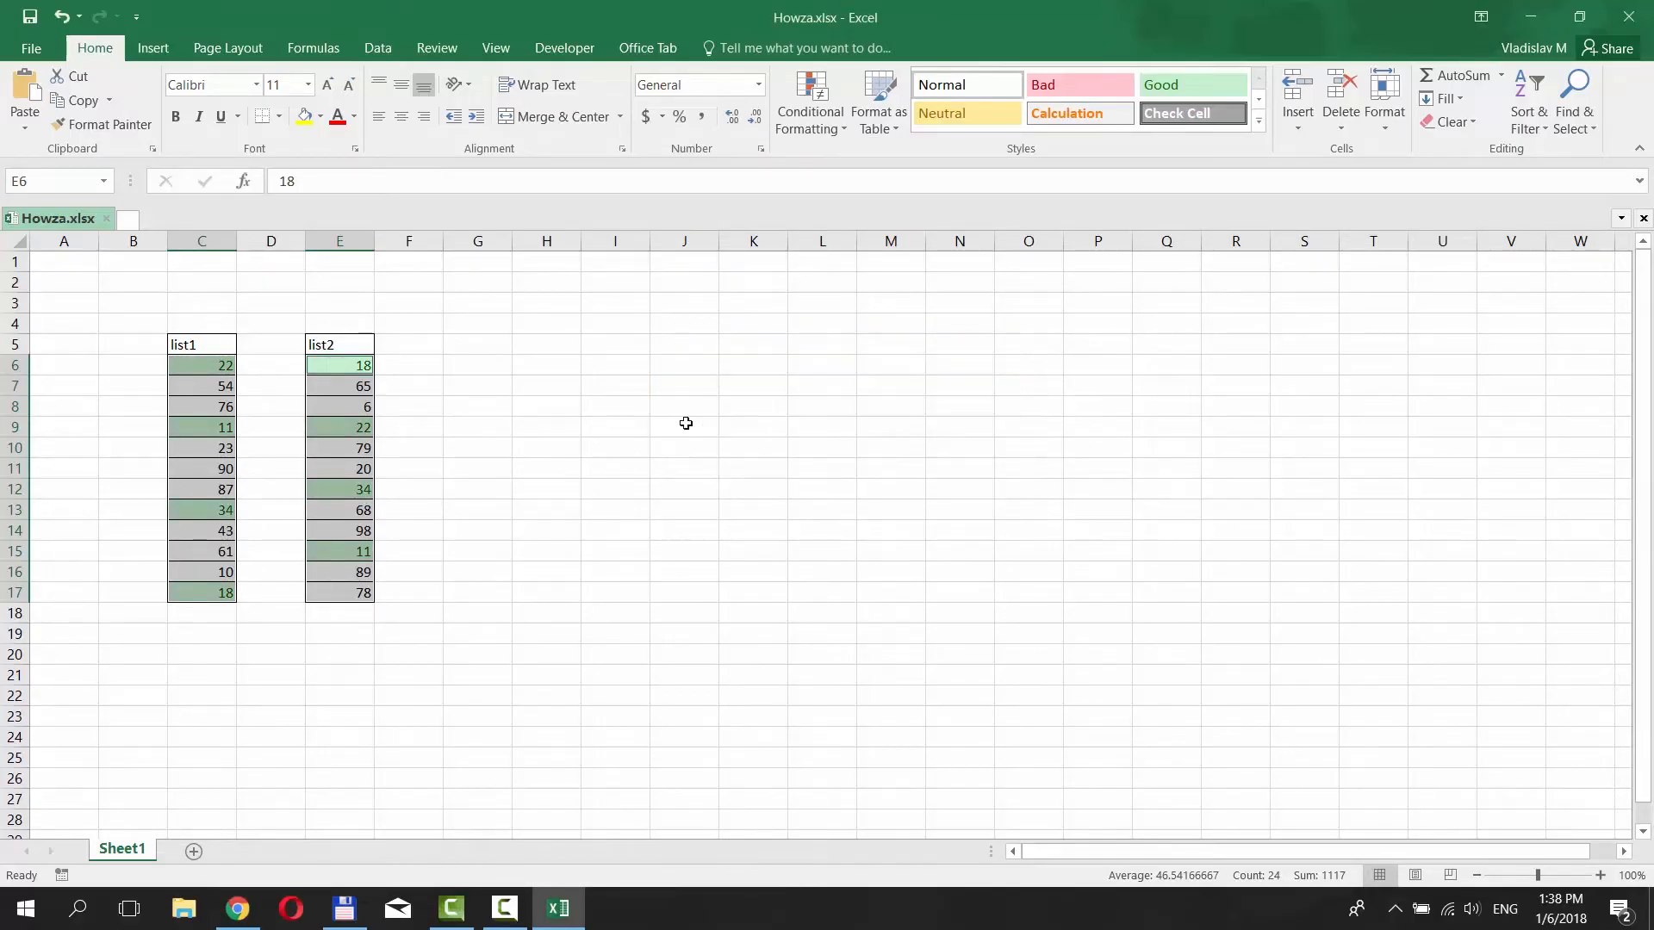
left_click(409, 365)
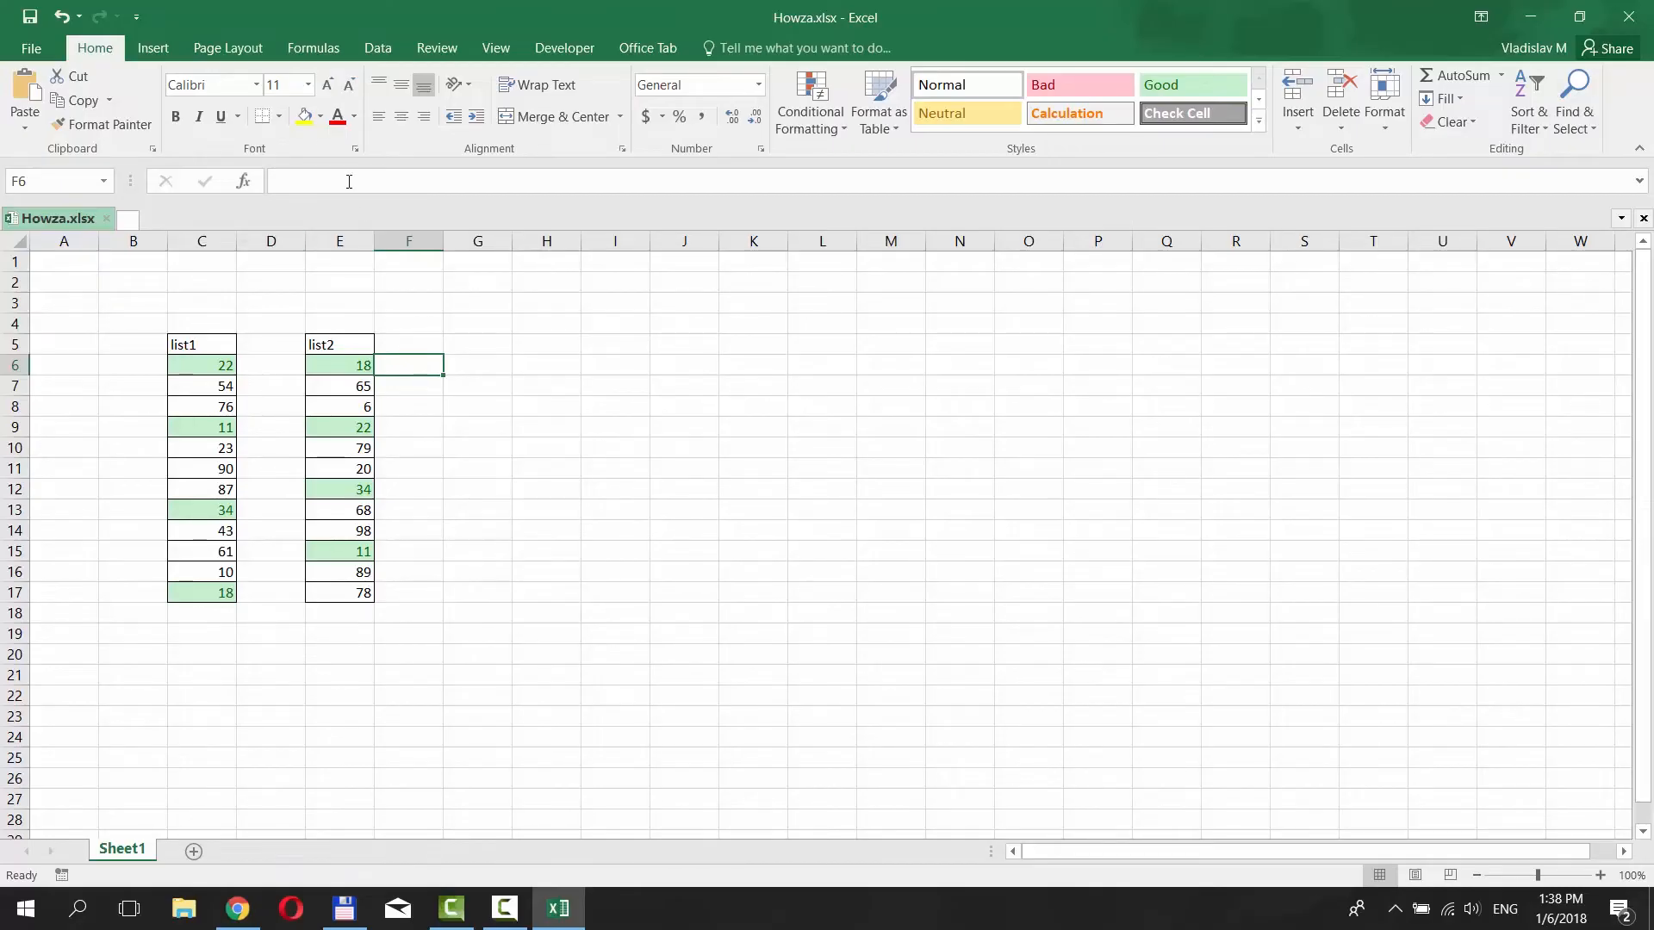
Enter a COUNTIF formula in F6 using absolute list1 range $C$6:$C$17, returning 1.
type("=")
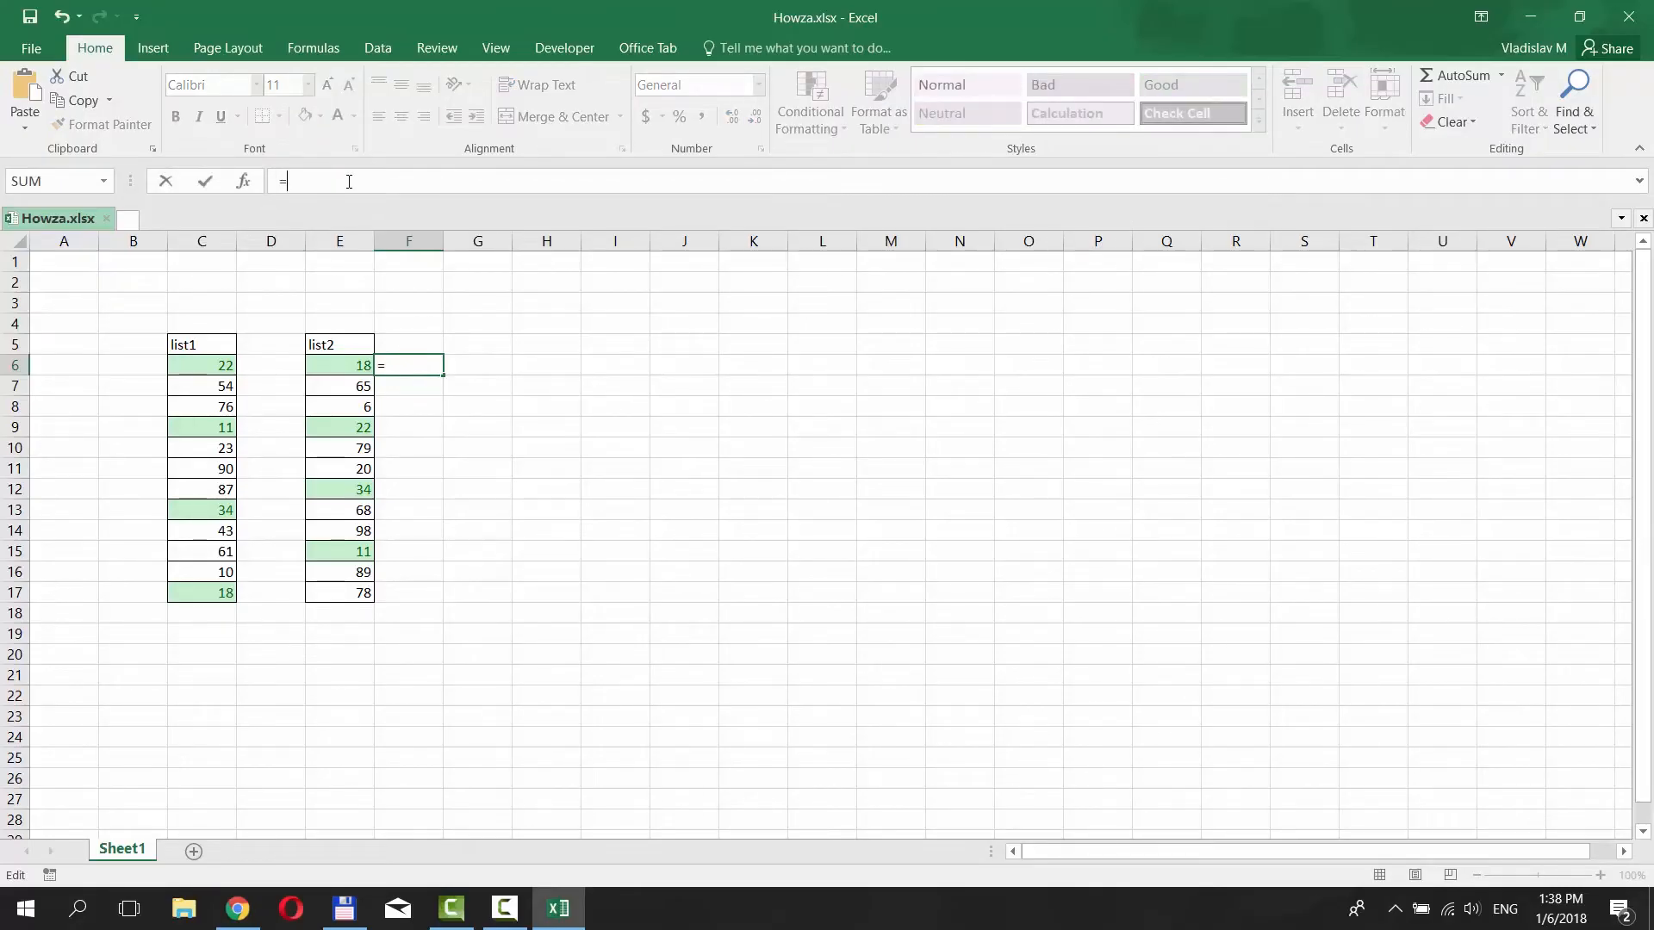
type("CO")
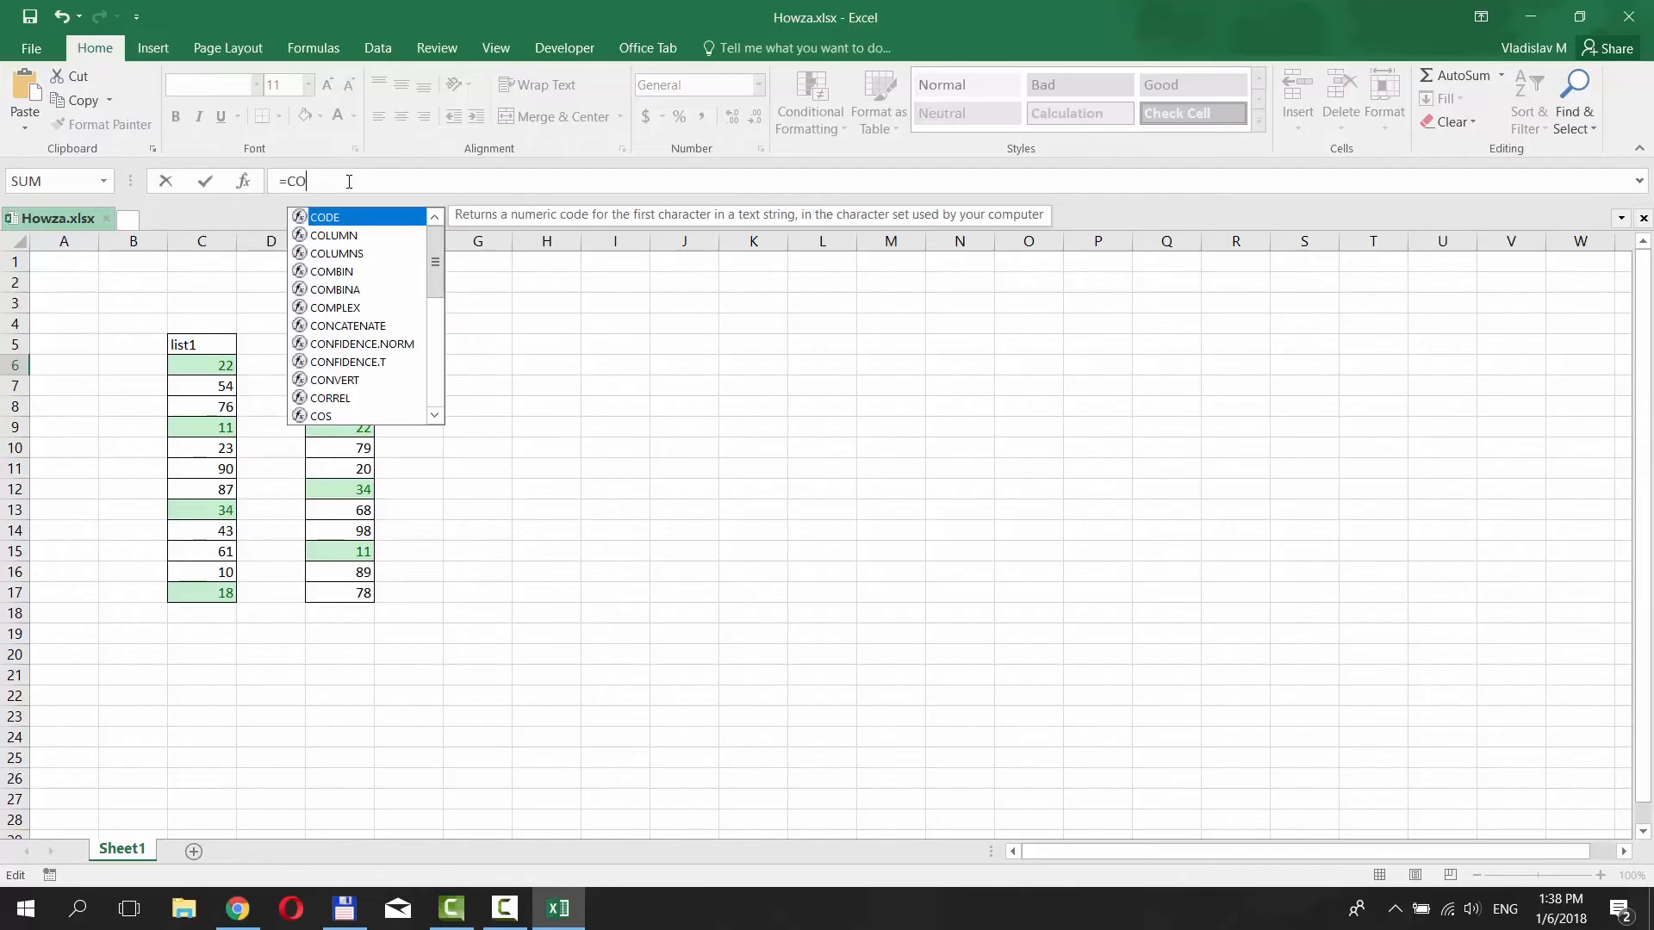
type("UN")
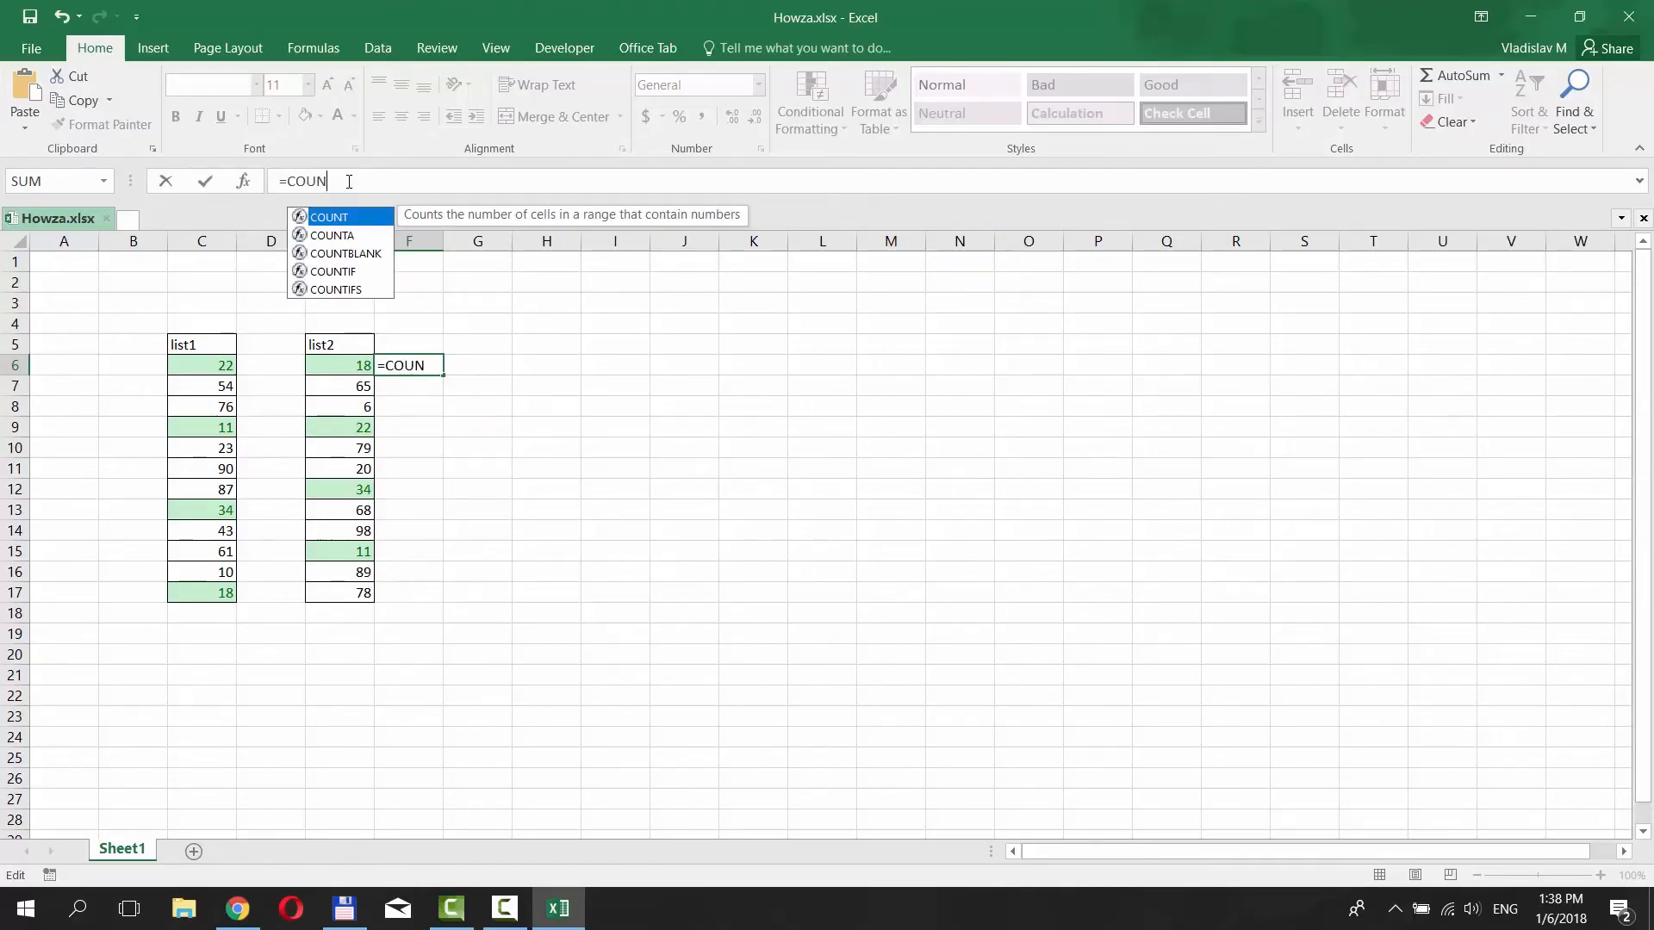
type("TIF(C6:C17")
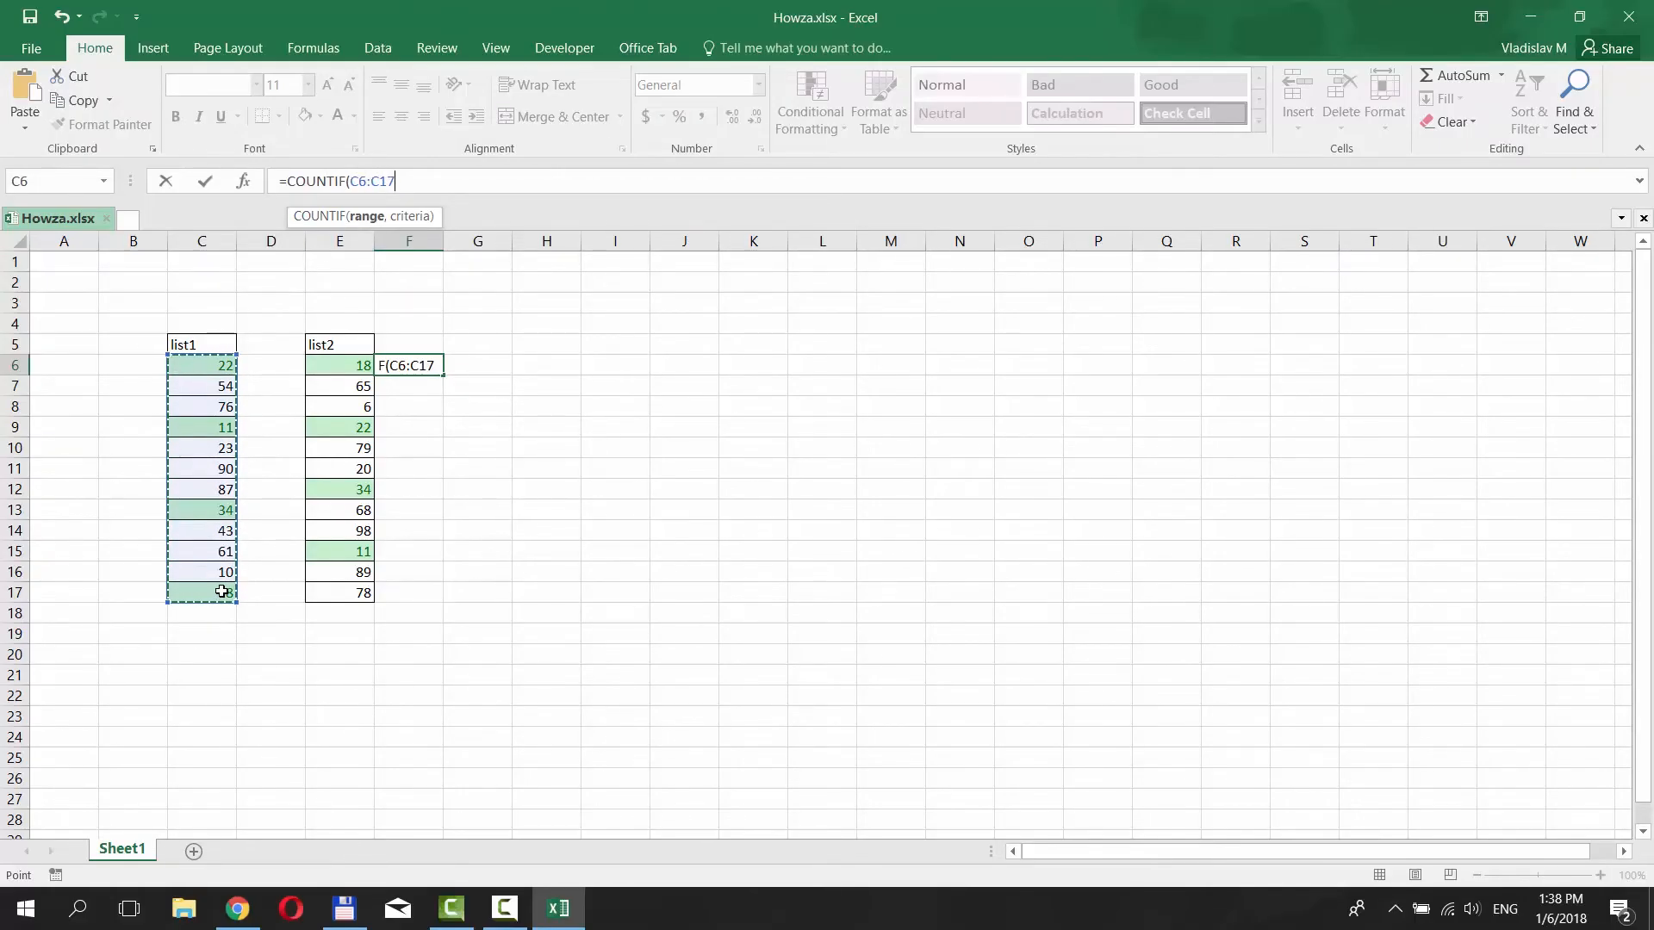
key("f4")
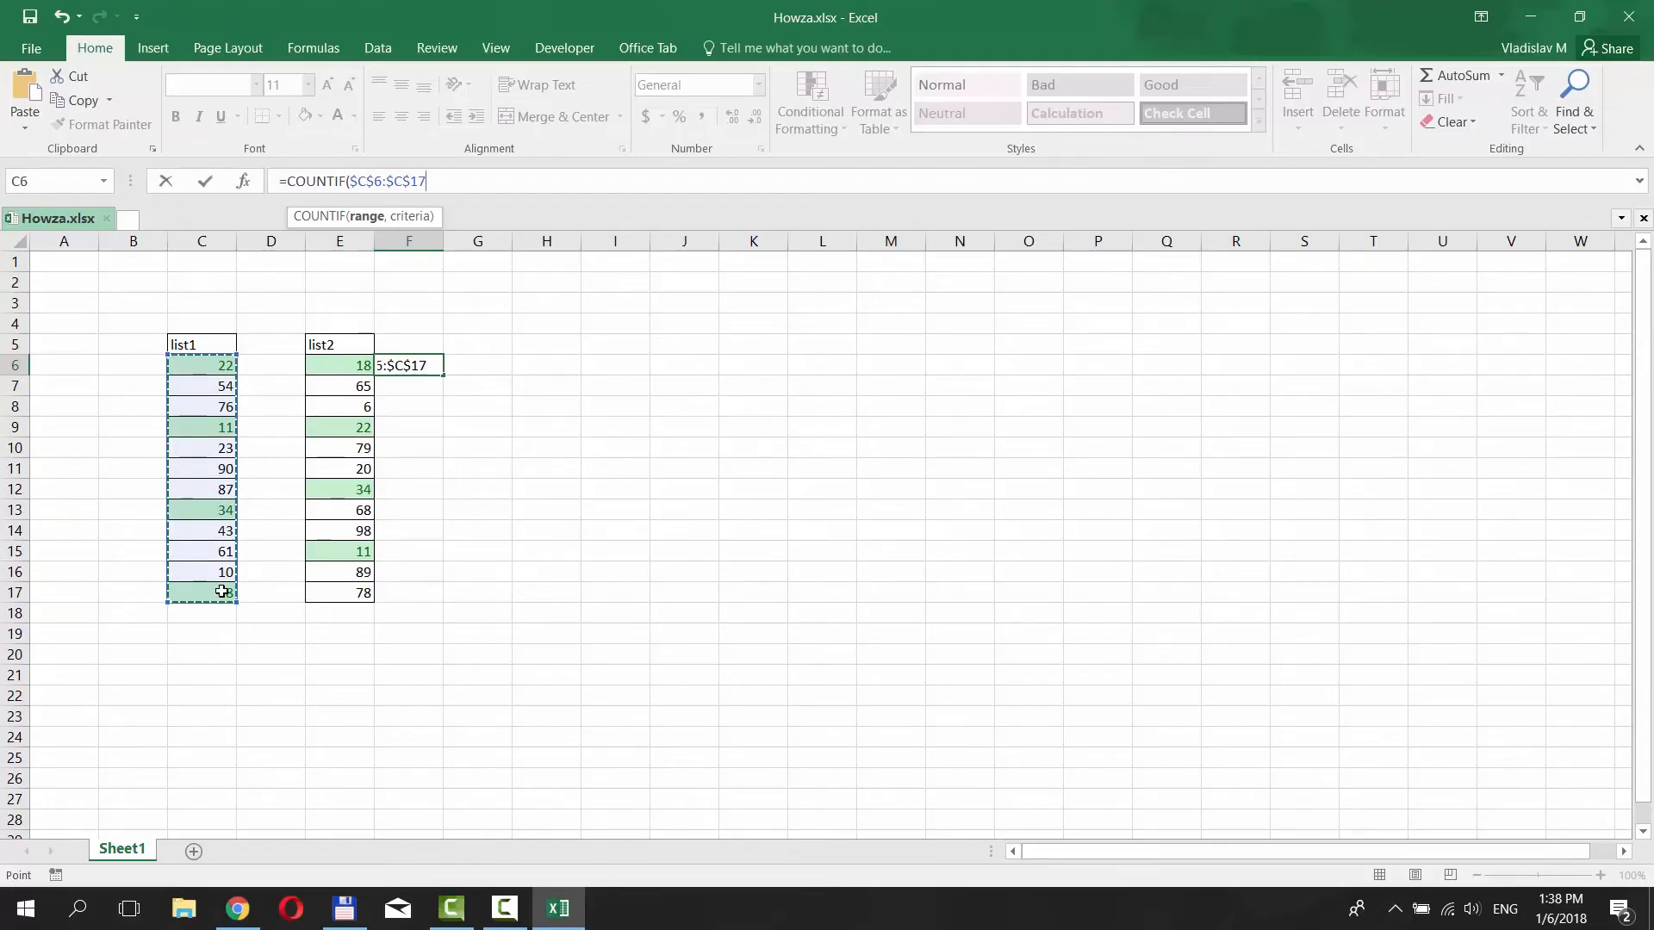
type(",E6:E17")
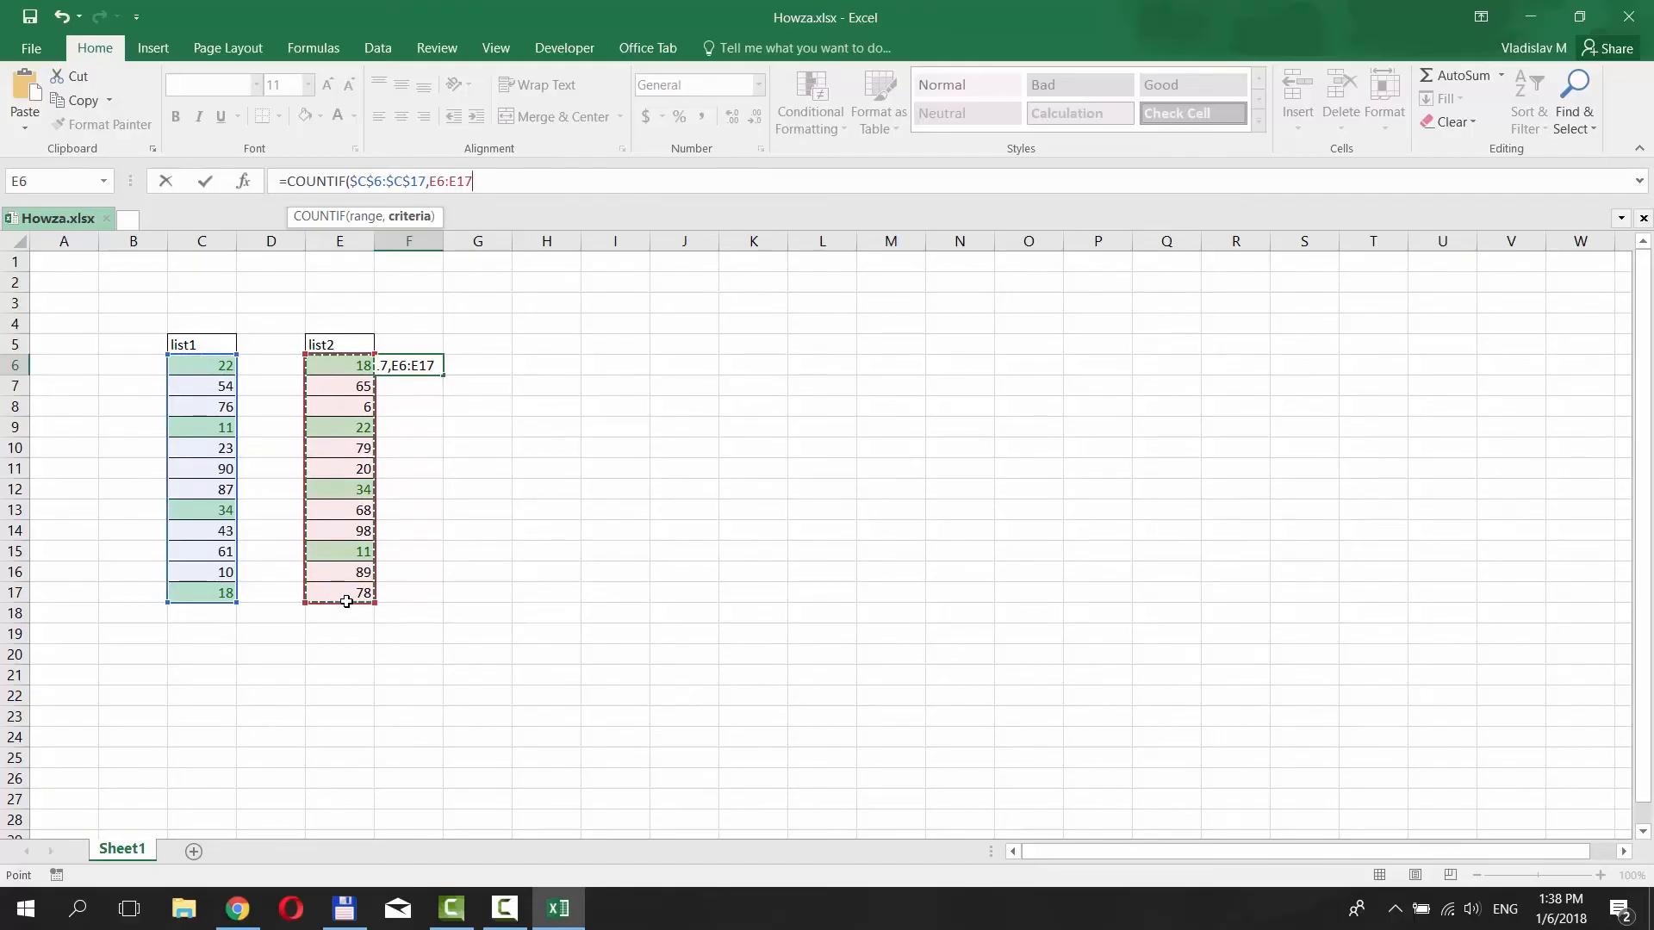
key("Return")
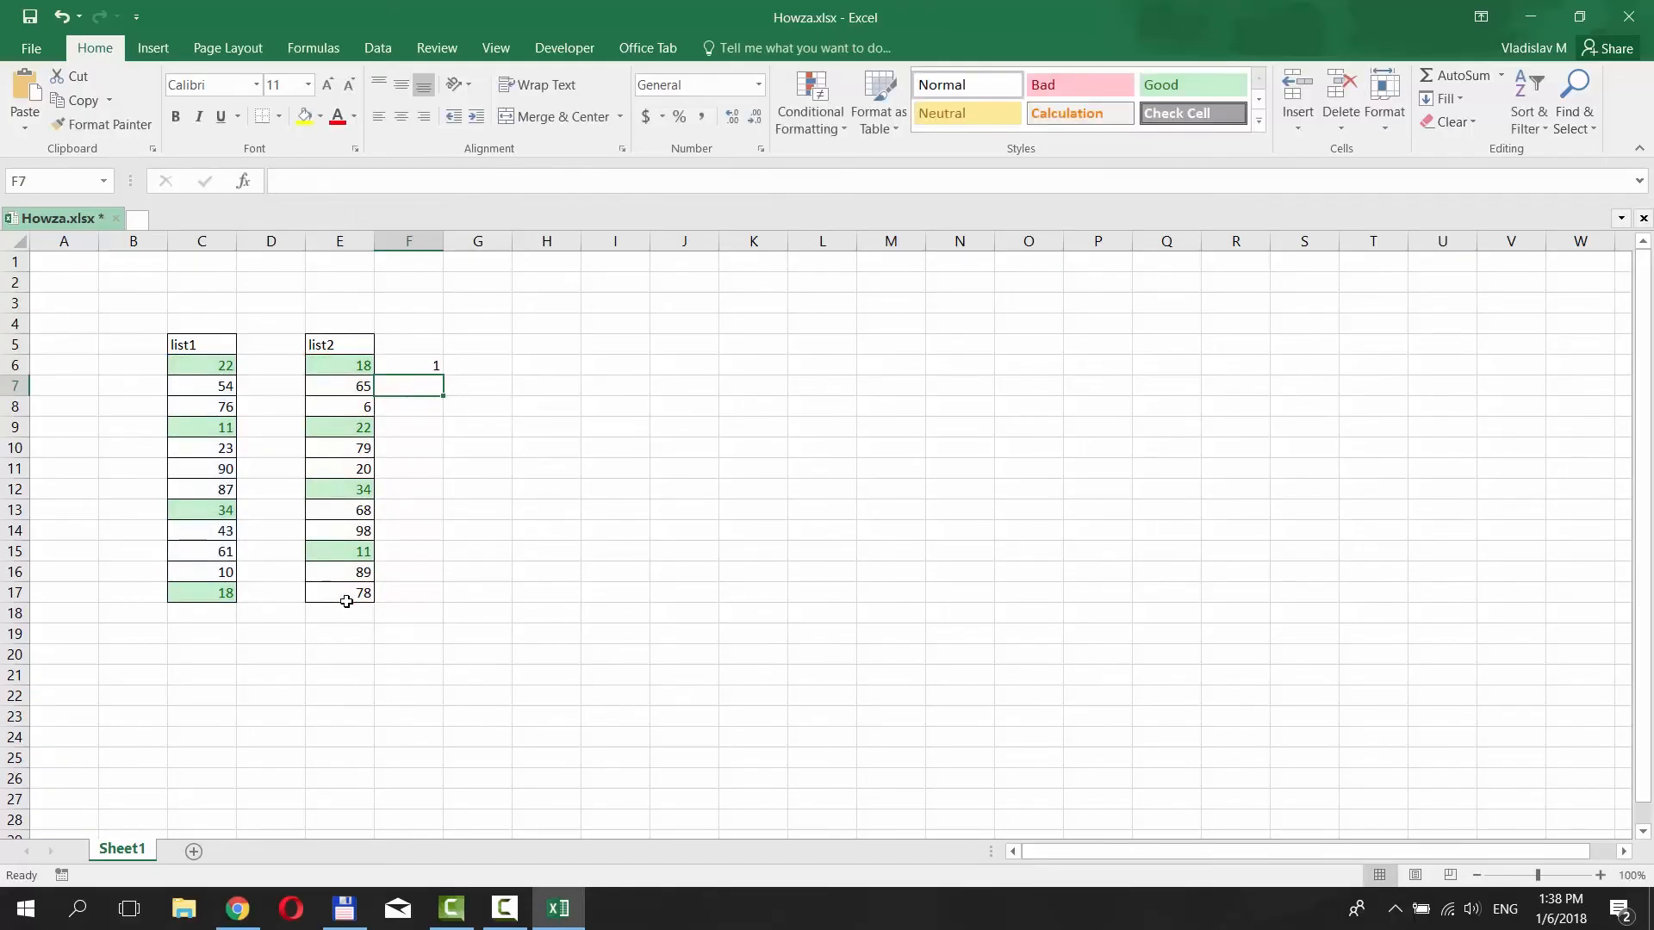
left_click(408, 365)
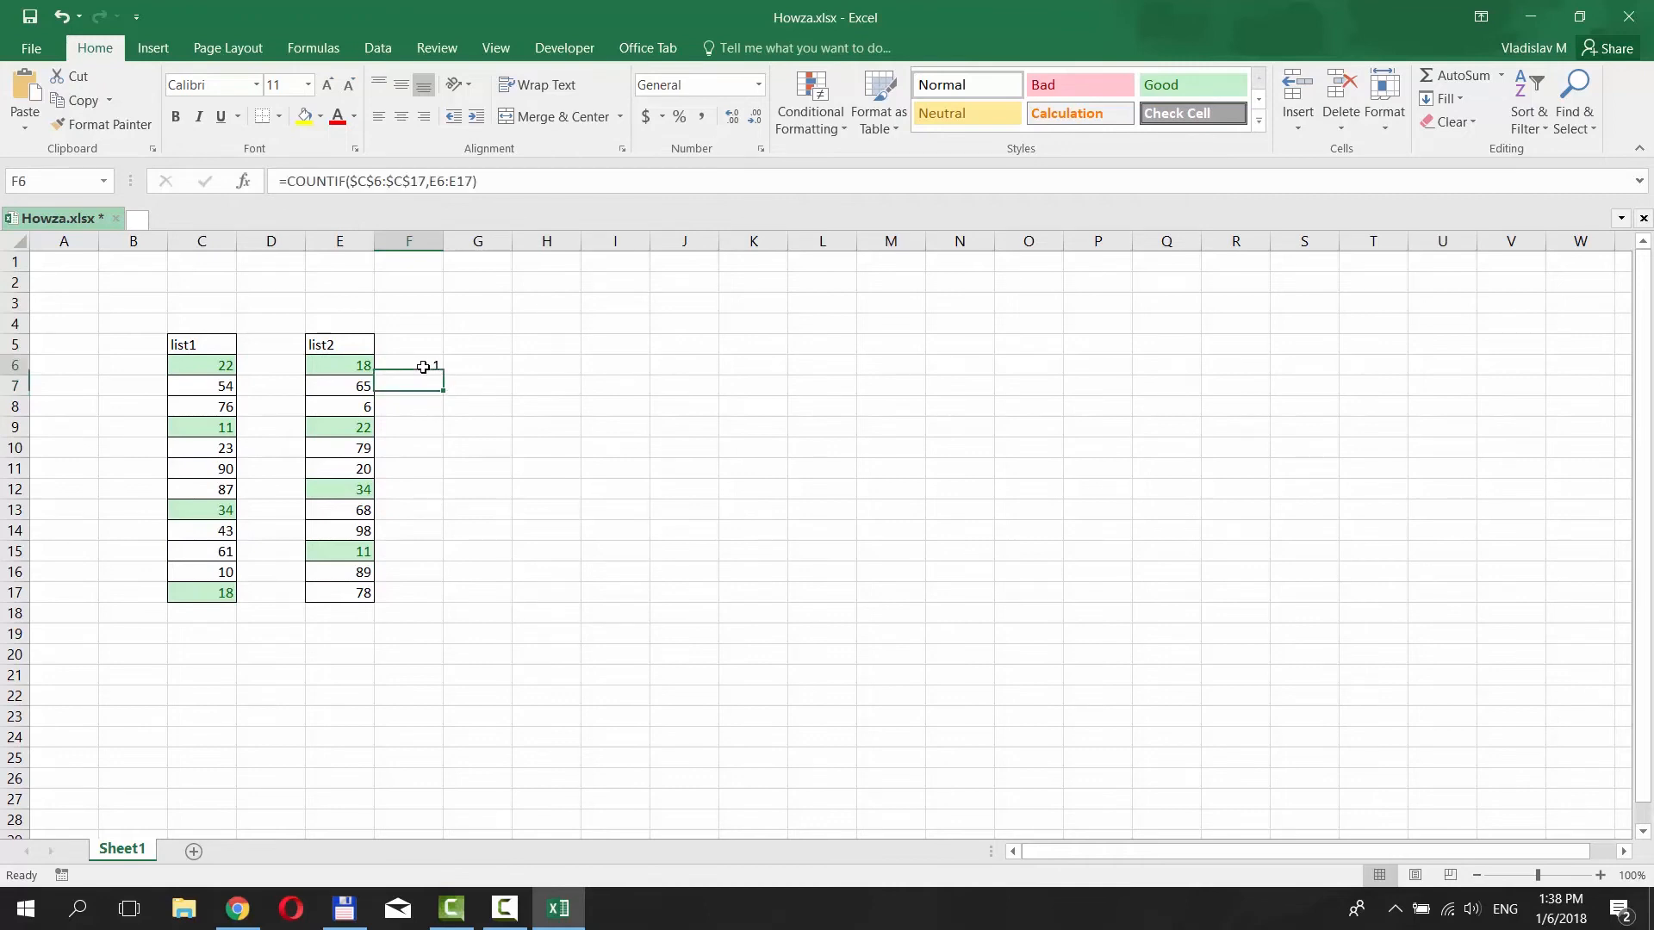
Fill the F6 COUNTIF formula down to F17 beside every list2 value.
left_click(408, 365)
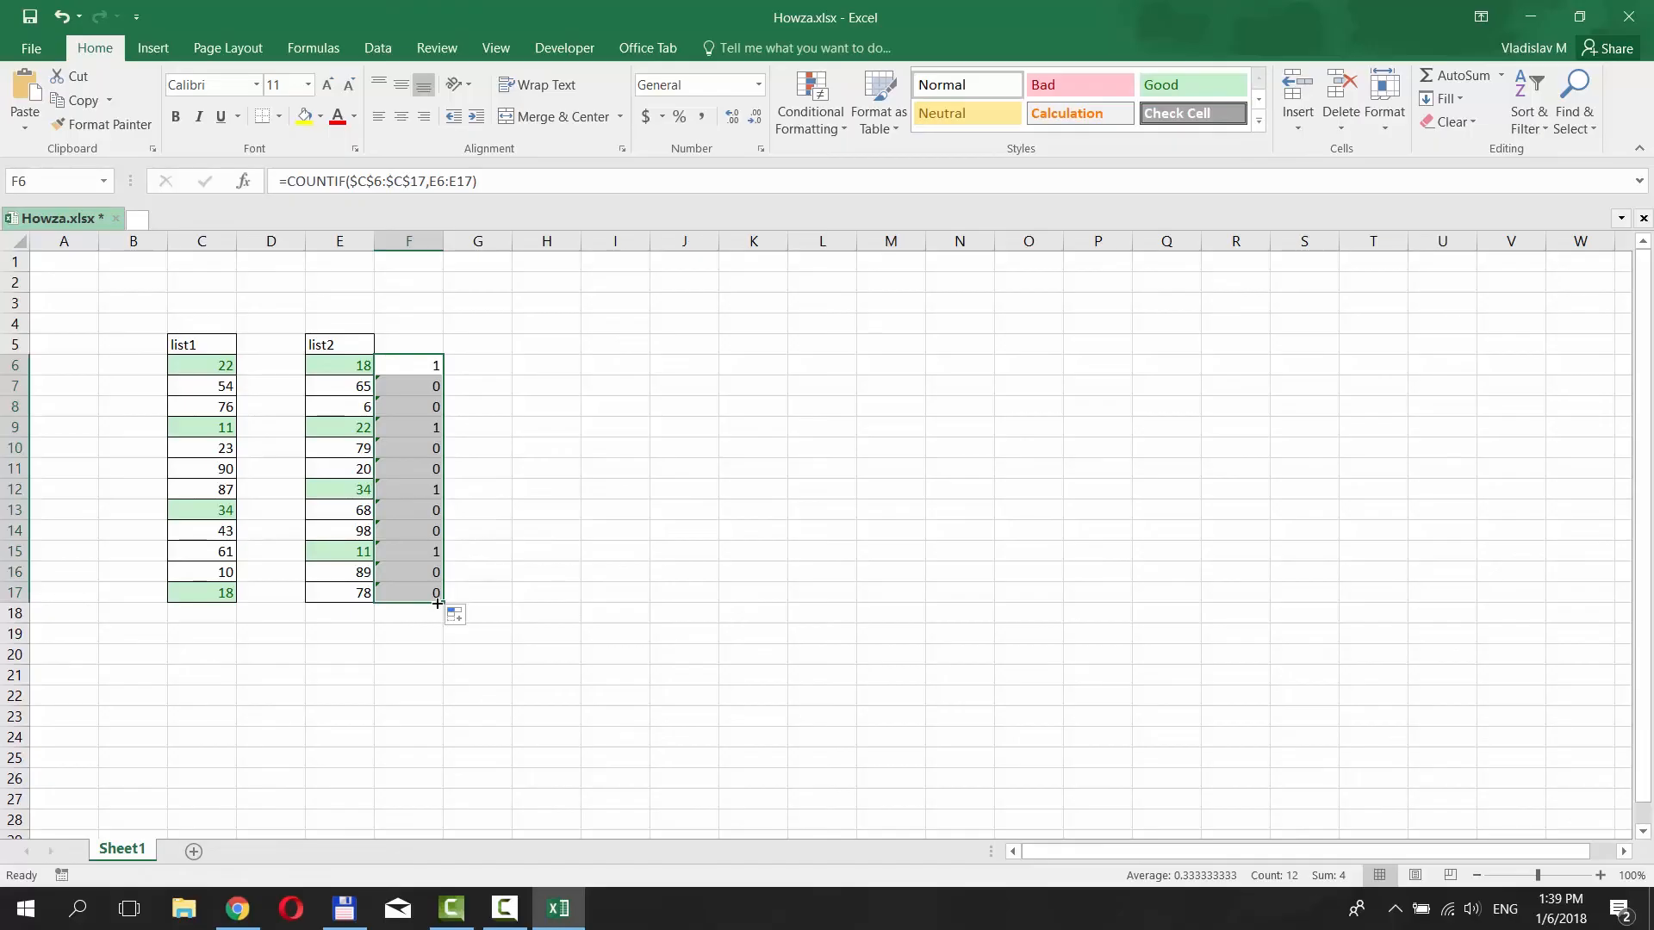
mouse_move(451, 599)
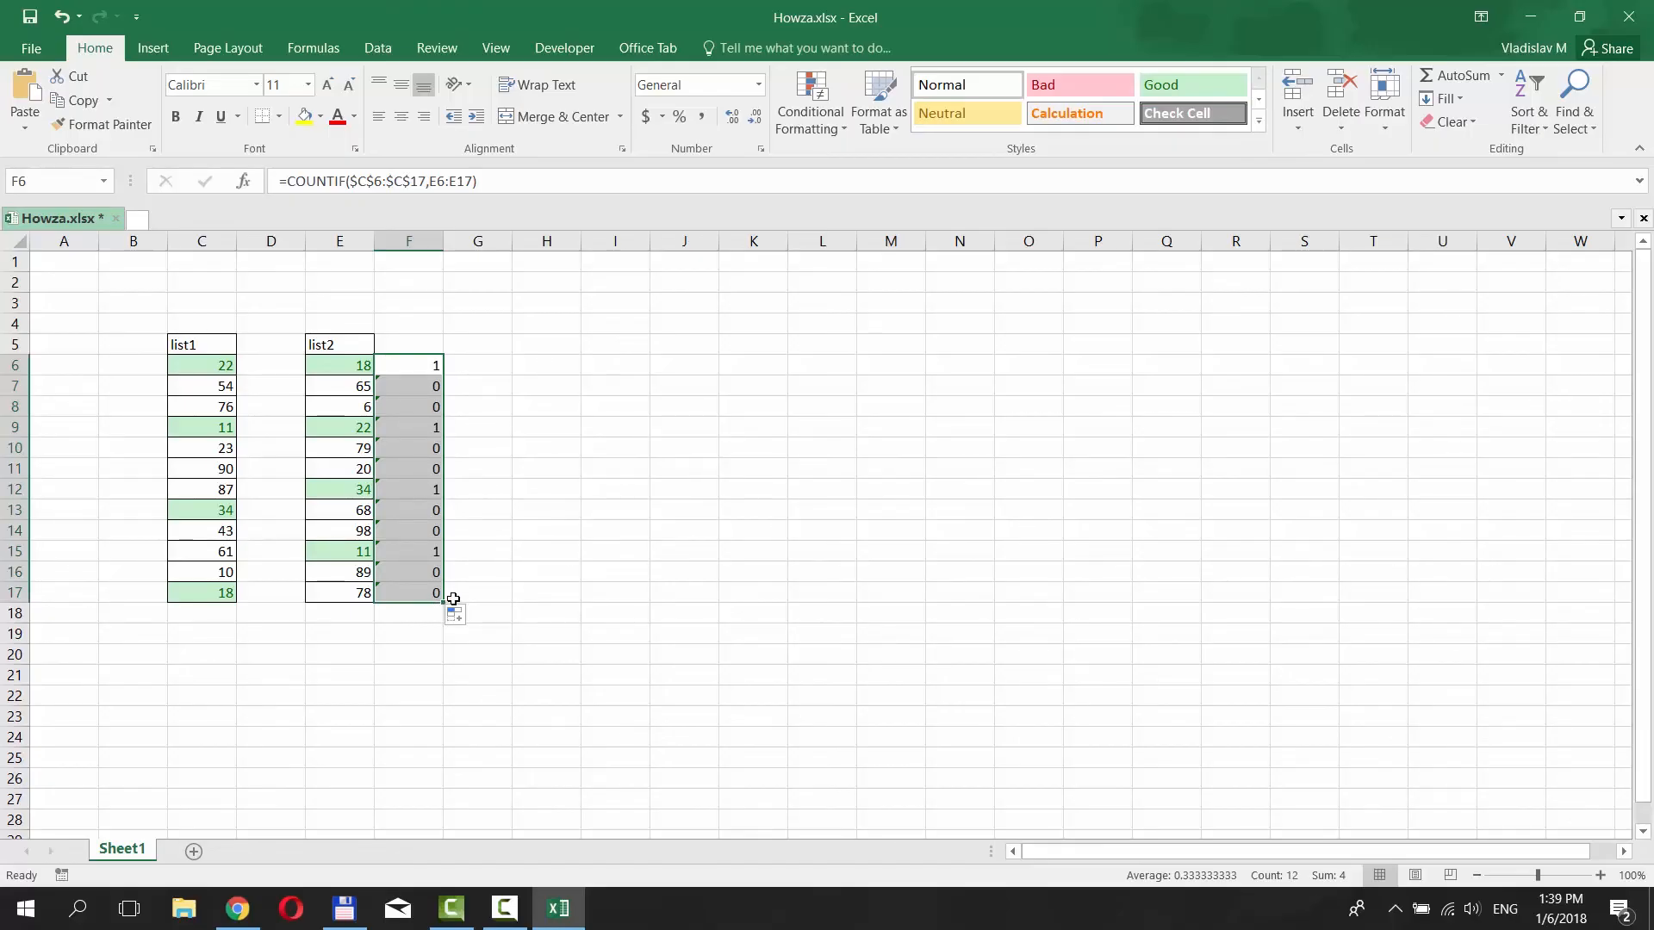
left_click(475, 572)
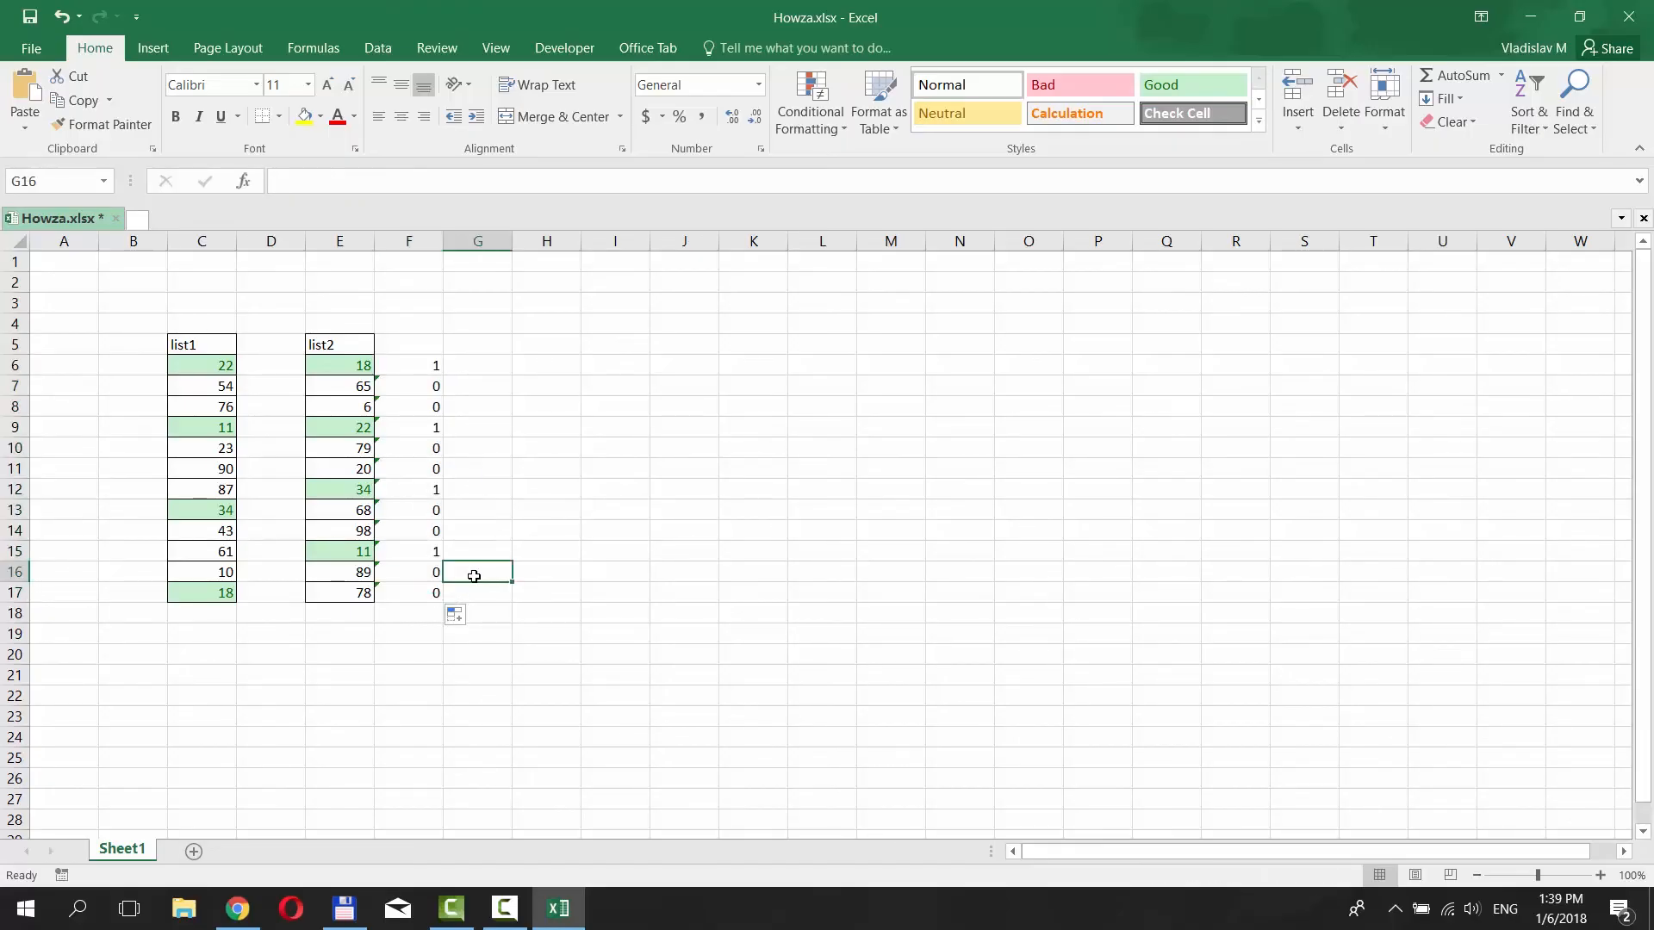